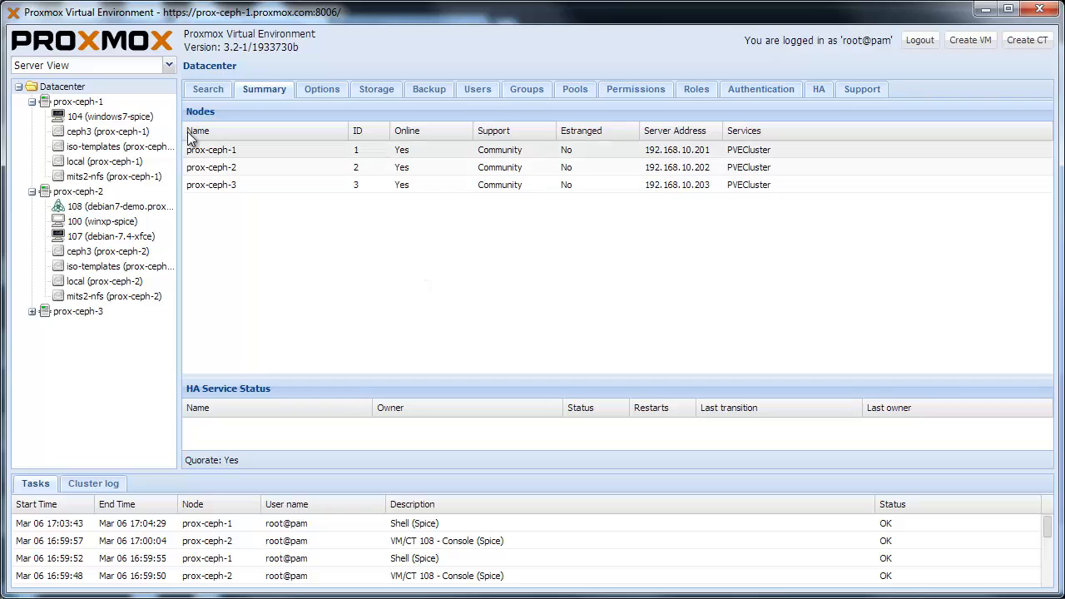
{"action": "mouse_move", "coordinate": [182, 93]}
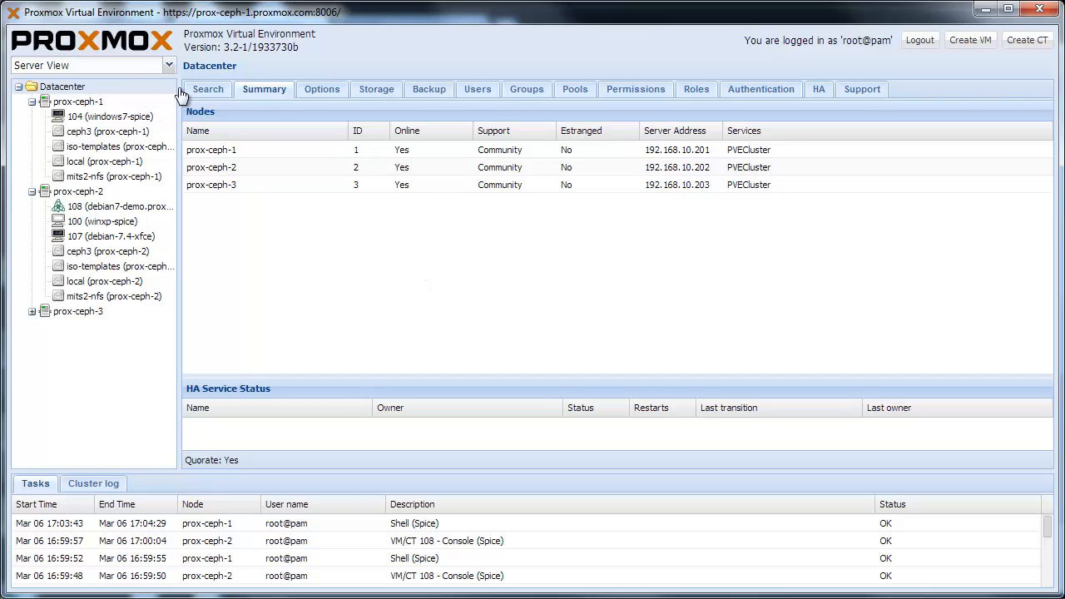
- Review the datacenter Console Viewer choices, leaving it on SPICE (remote-viewer) unchanged
{"action": "left_click", "coordinate": [323, 90]}
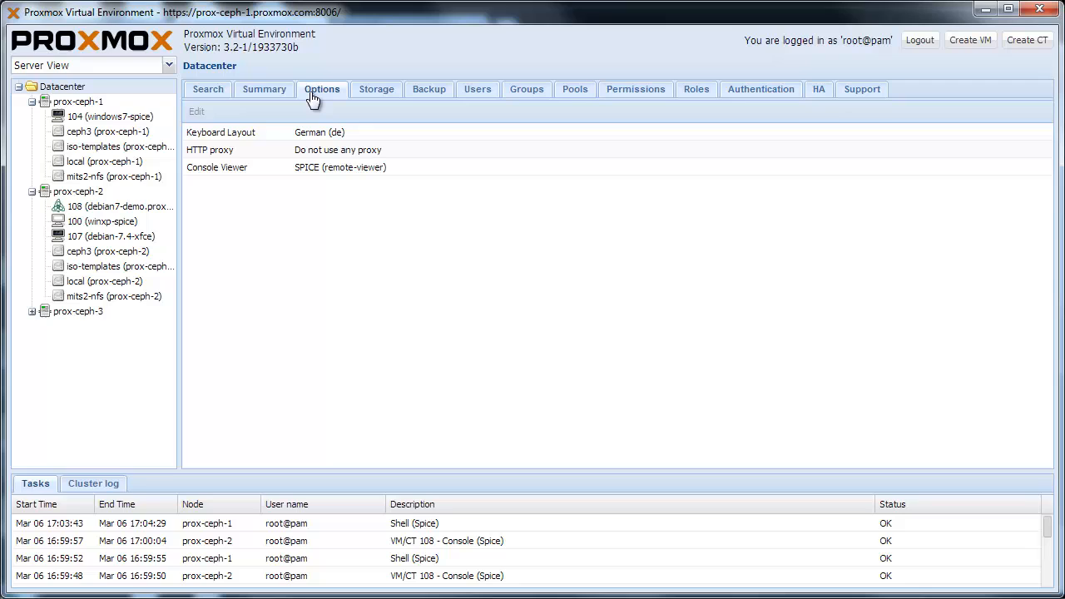
{"action": "double_click", "coordinate": [339, 167]}
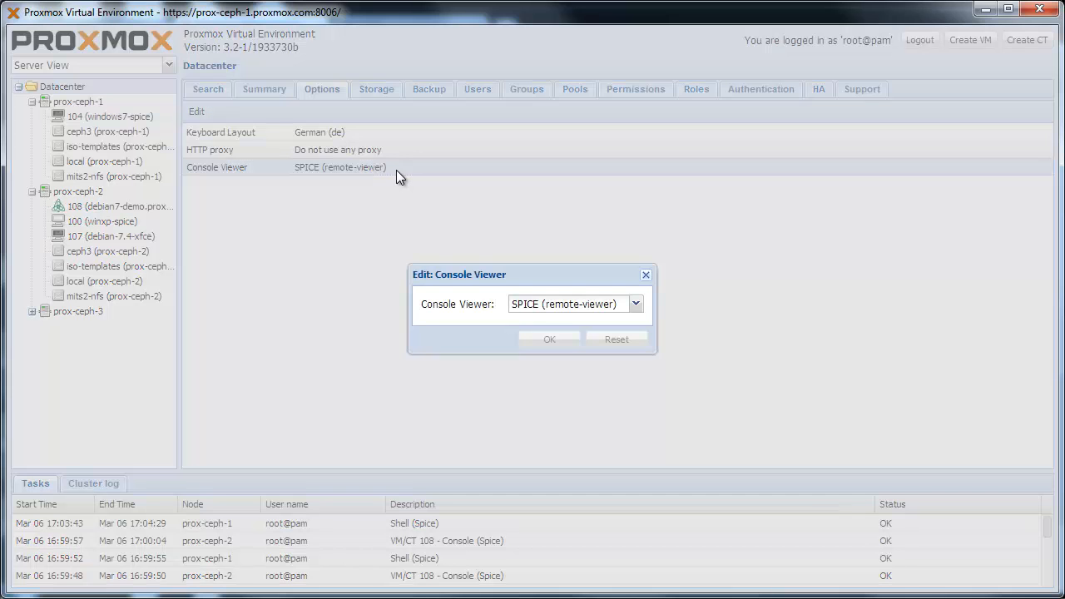
{"action": "mouse_move", "coordinate": [400, 179]}
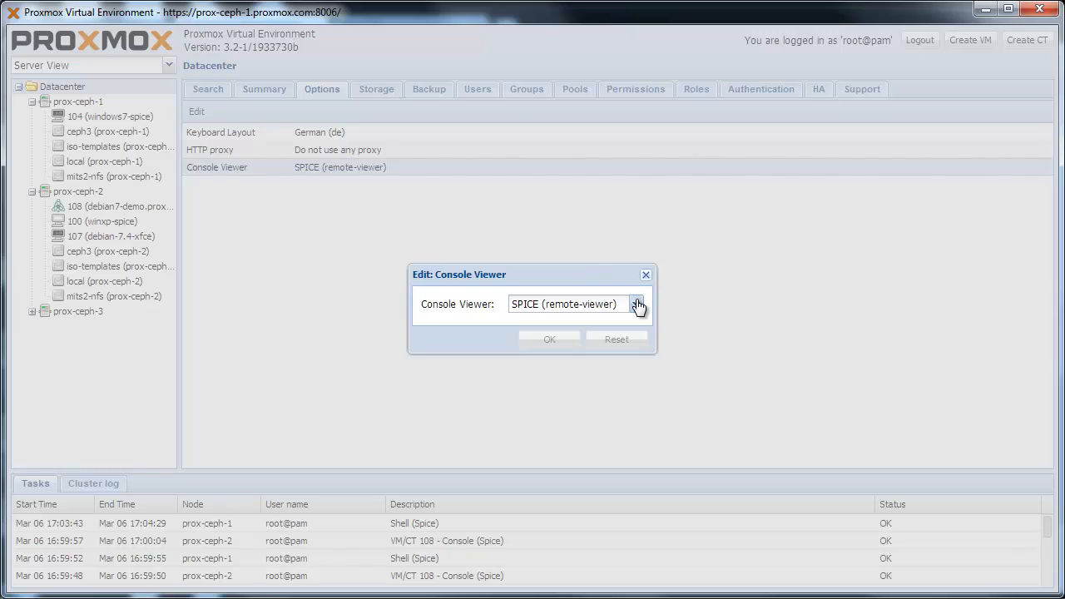
{"action": "left_click", "coordinate": [637, 303]}
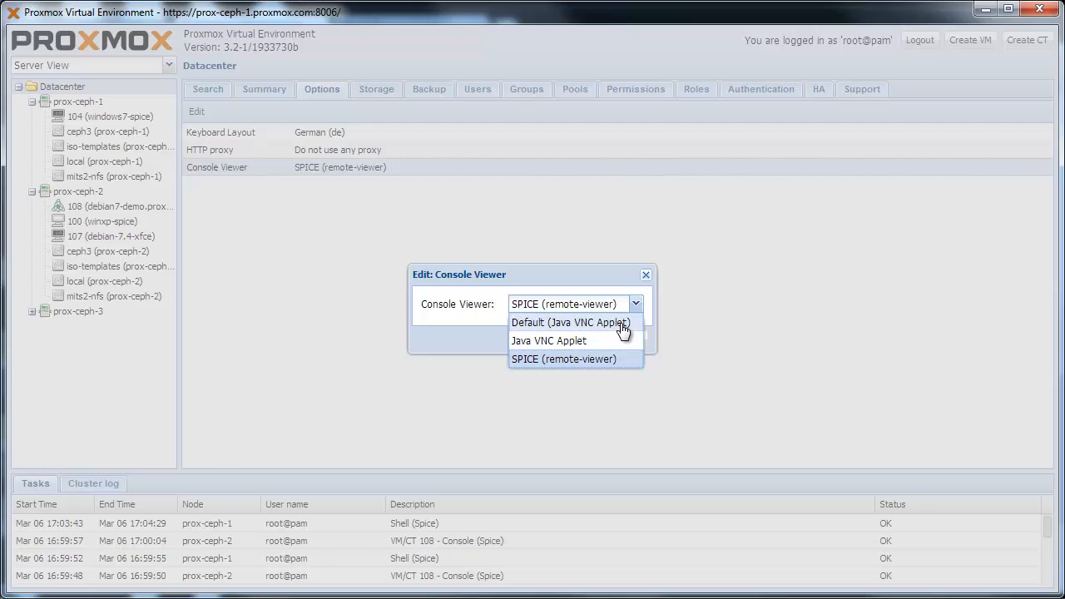
{"action": "left_click", "coordinate": [562, 359]}
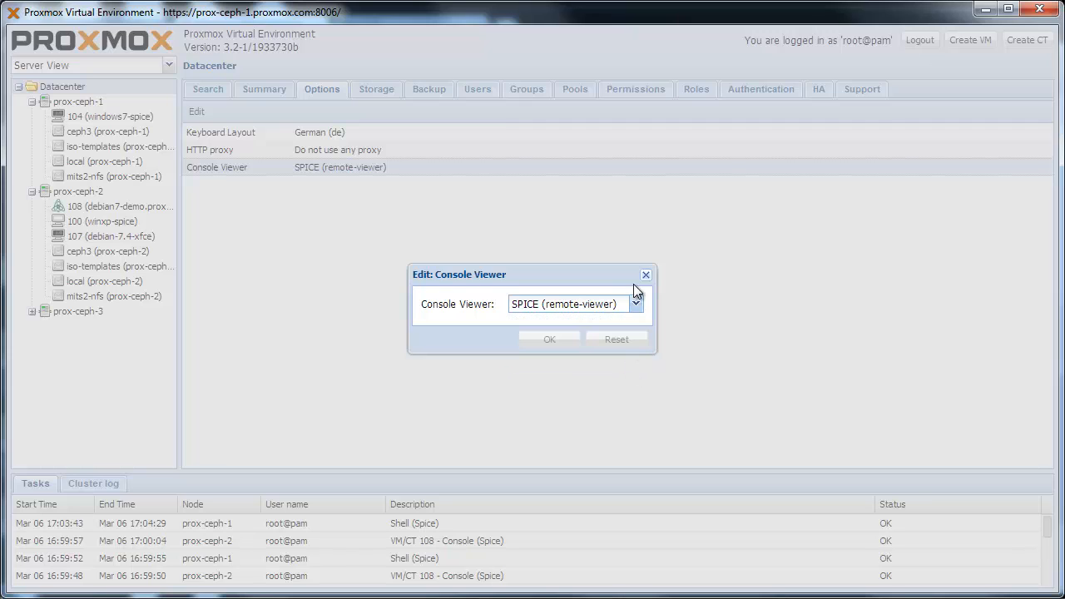
{"action": "left_click", "coordinate": [645, 274]}
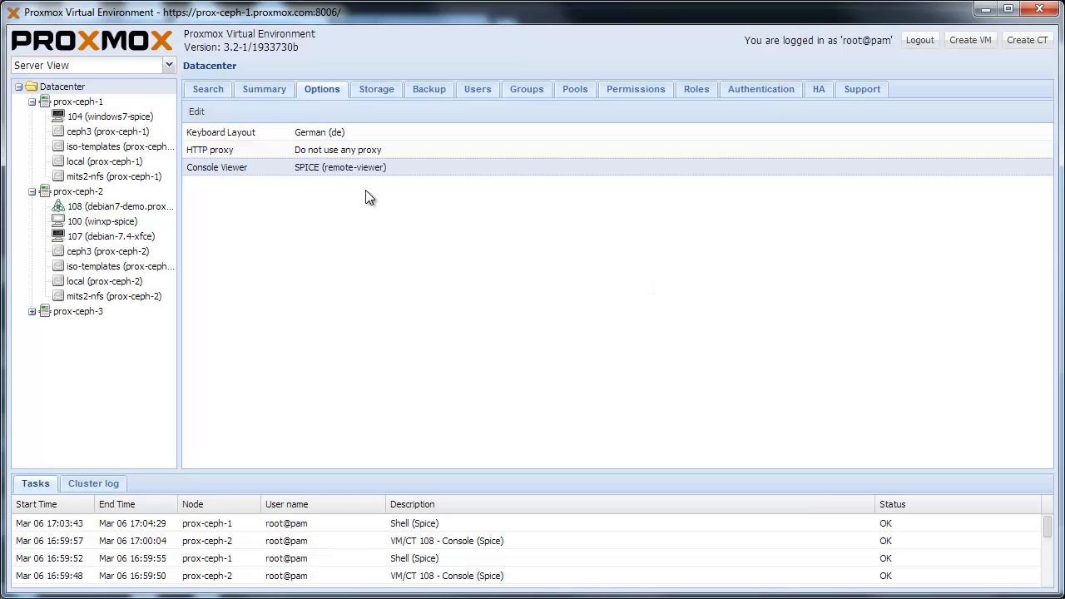
- Run 'ls -alh' in a SPICE shell on node prox-ceph-1, then close the viewer
{"action": "left_click", "coordinate": [77, 101]}
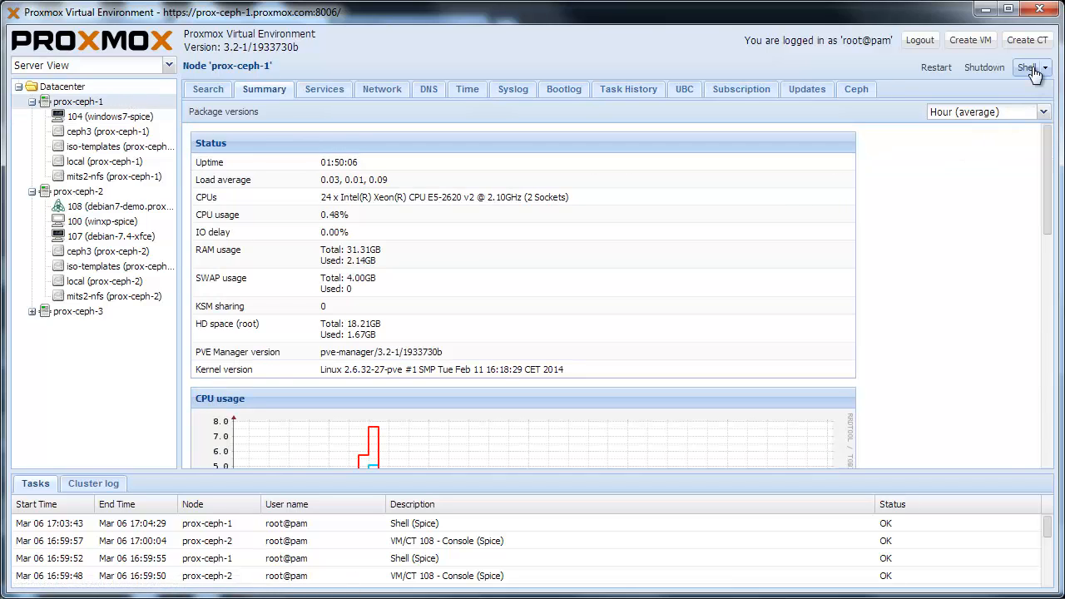
{"action": "left_click", "coordinate": [1027, 67]}
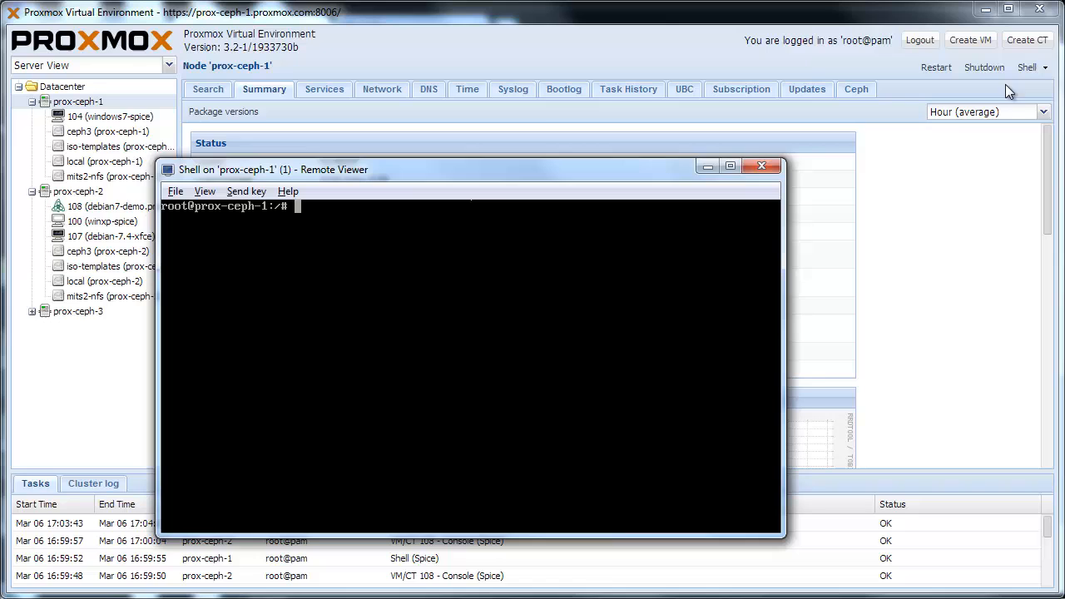
{"action": "type", "text": "ls -alh"}
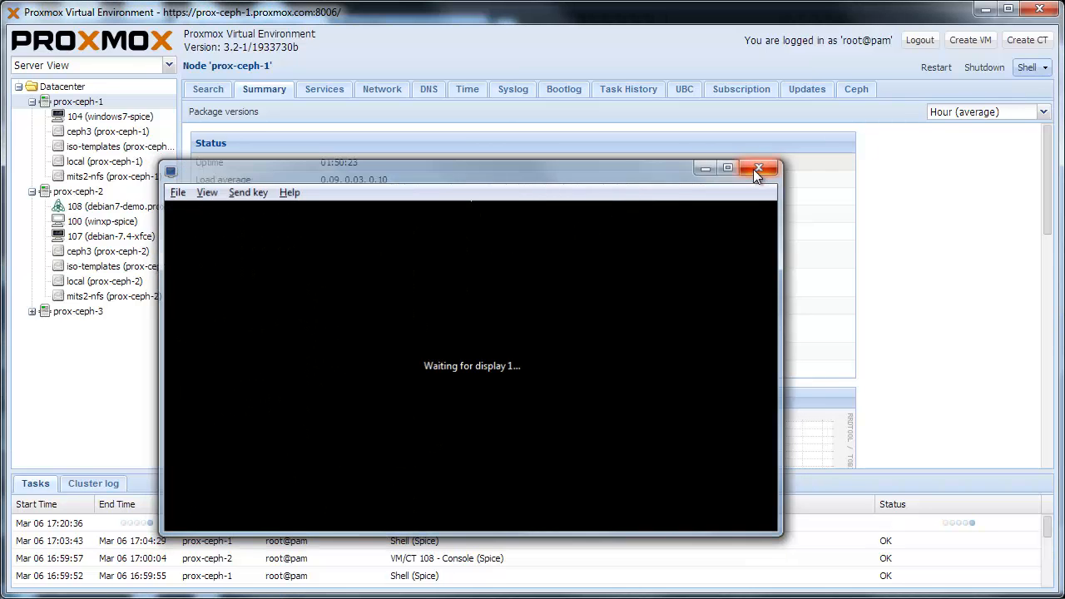
{"action": "left_click", "coordinate": [759, 169]}
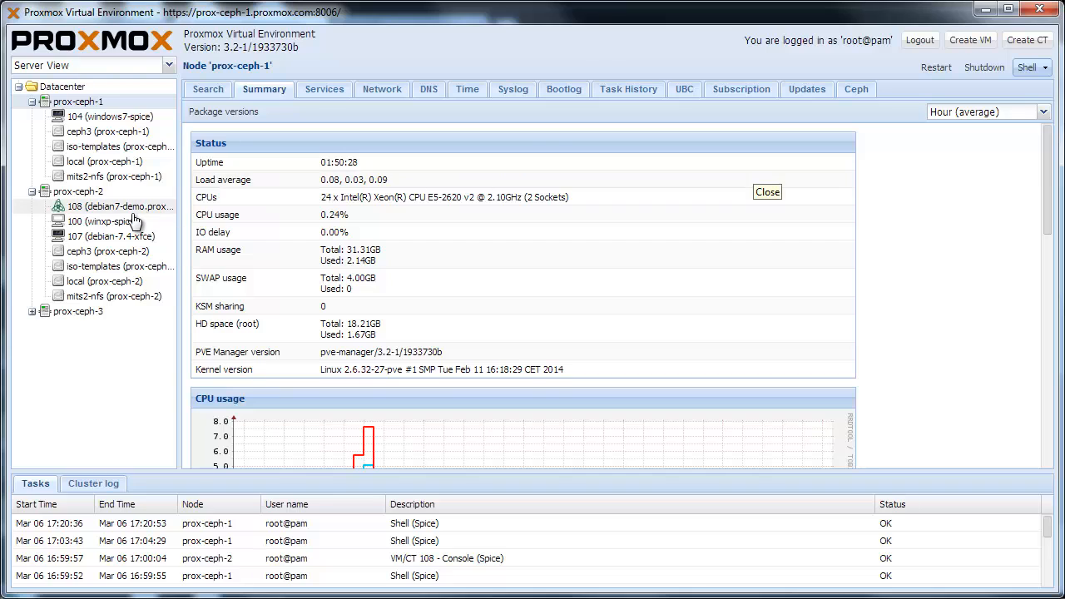
- Issue 'reboot' in container 108's SPICE console and close the viewer afterwards
{"action": "left_click", "coordinate": [117, 207]}
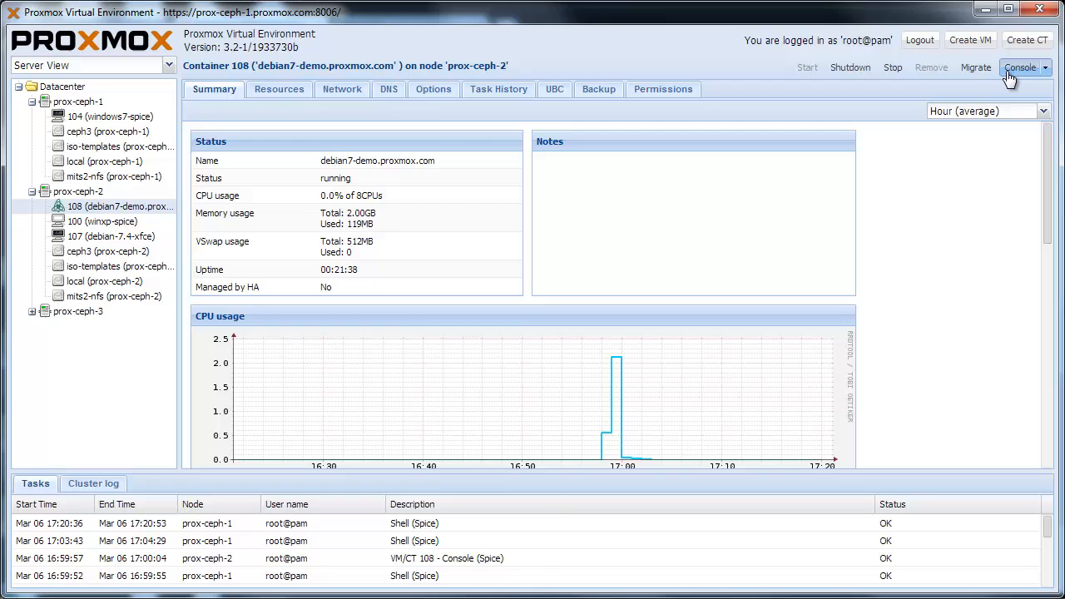
{"action": "left_click", "coordinate": [1020, 66]}
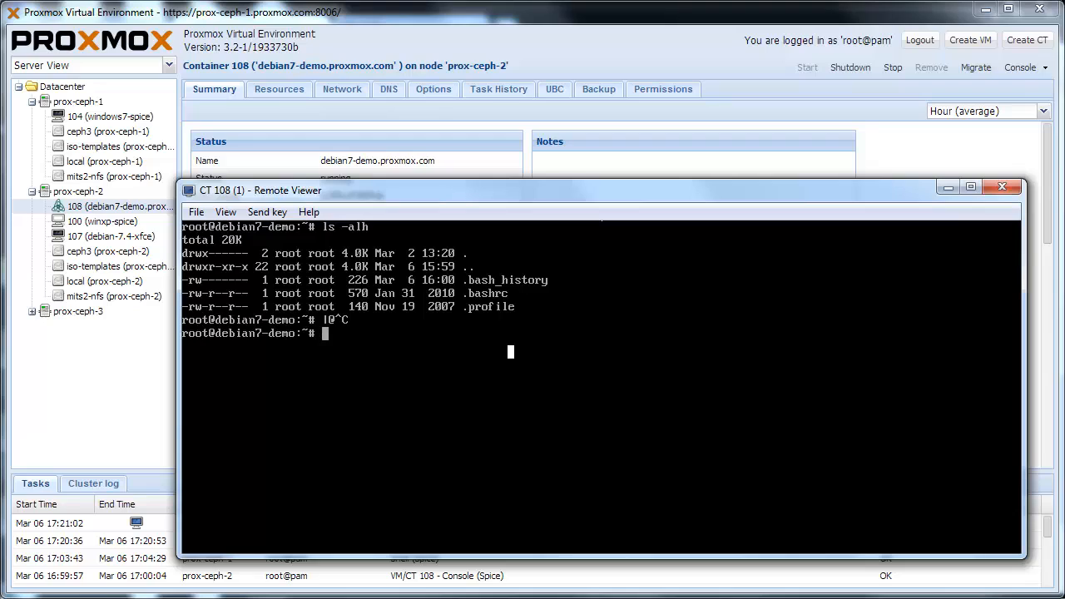
{"action": "key", "text": "ctrl+c"}
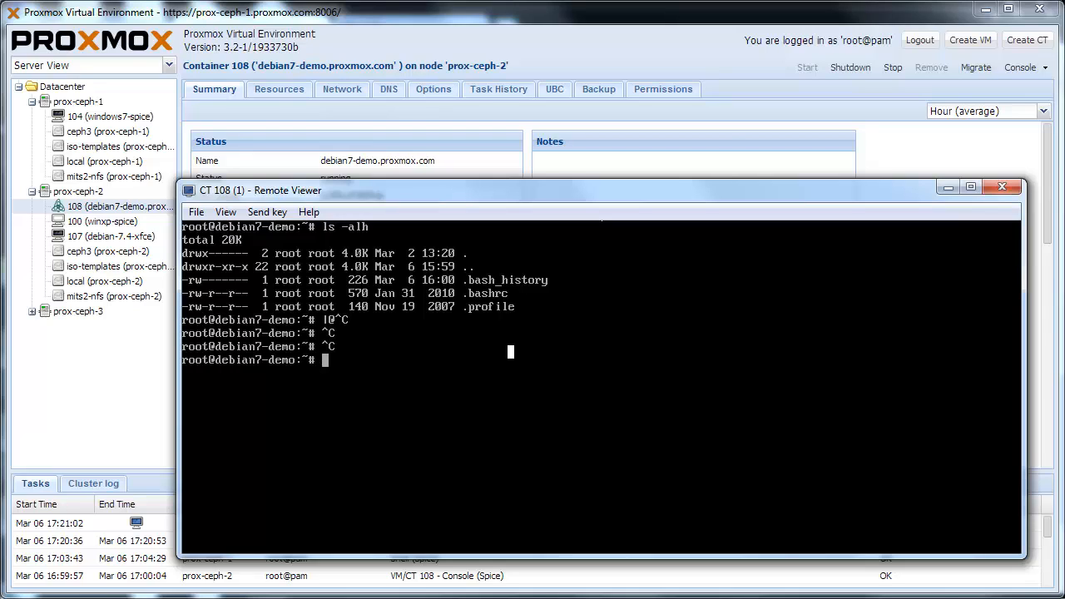
{"action": "type", "text": "reboot"}
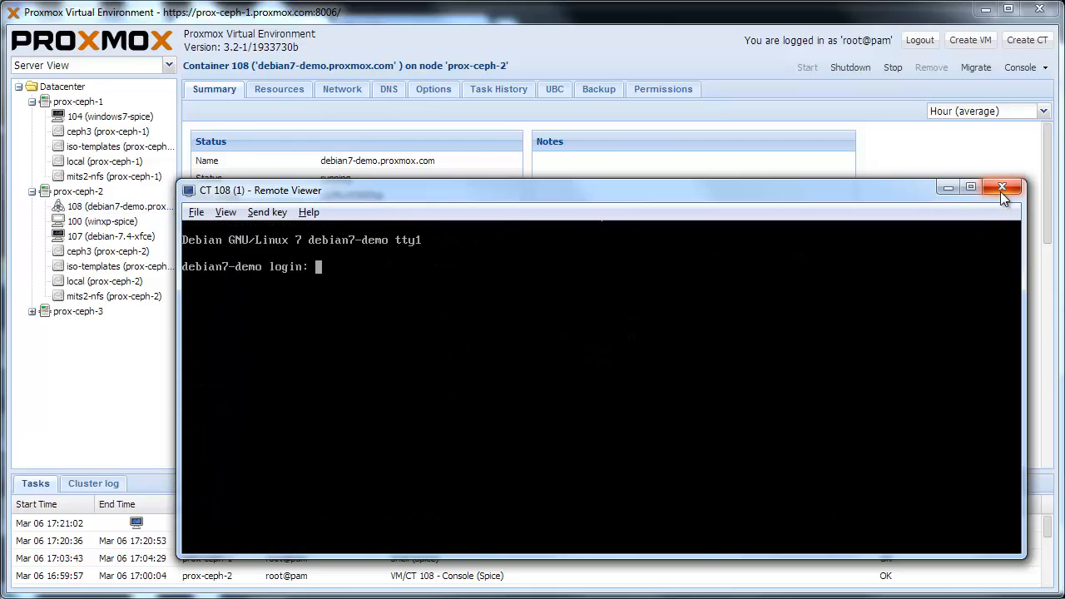
{"action": "left_click", "coordinate": [1002, 187]}
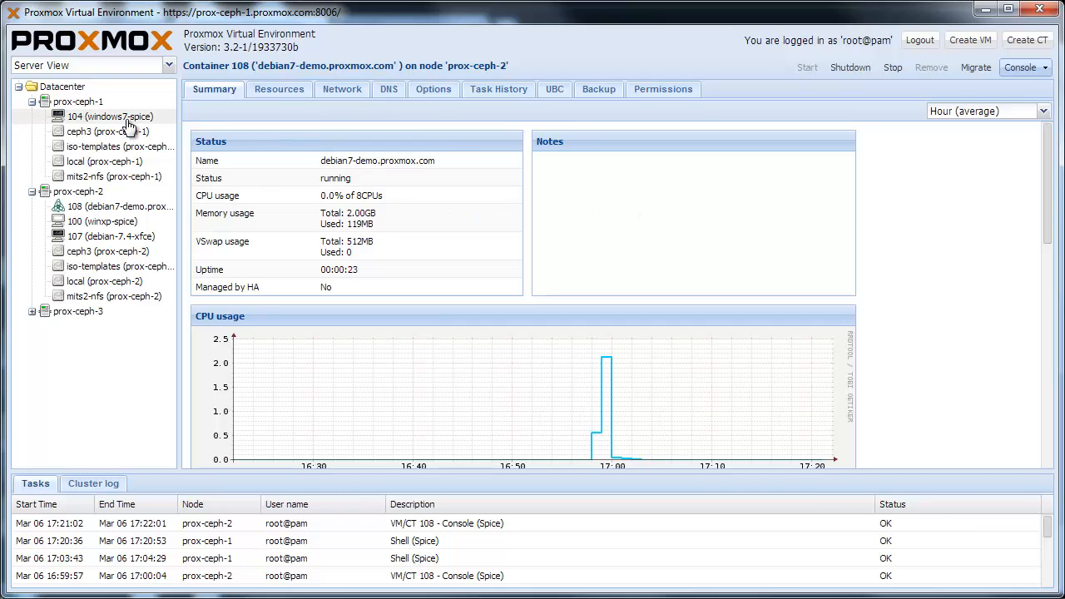
- Change VM 104's graphic card to SPICE dual monitor and confirm
{"action": "left_click", "coordinate": [110, 117]}
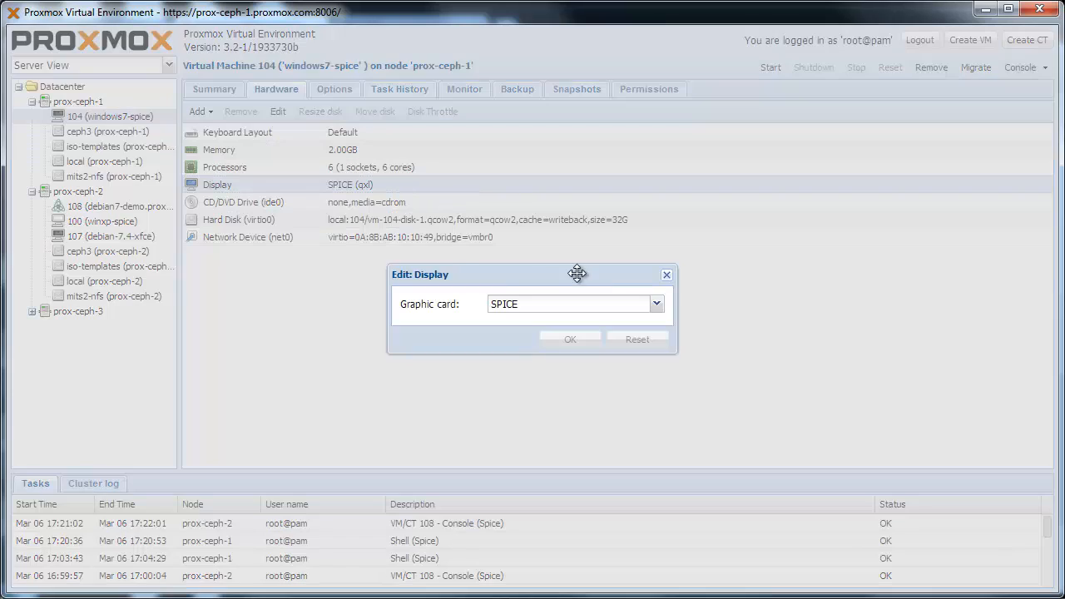
{"action": "left_click", "coordinate": [656, 303]}
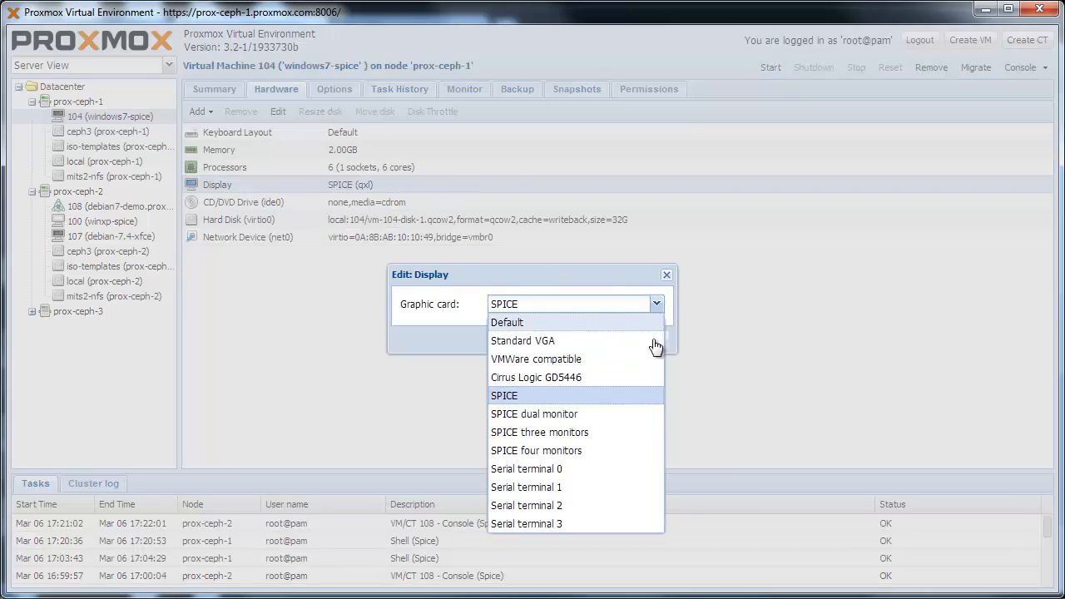
{"action": "mouse_move", "coordinate": [652, 458]}
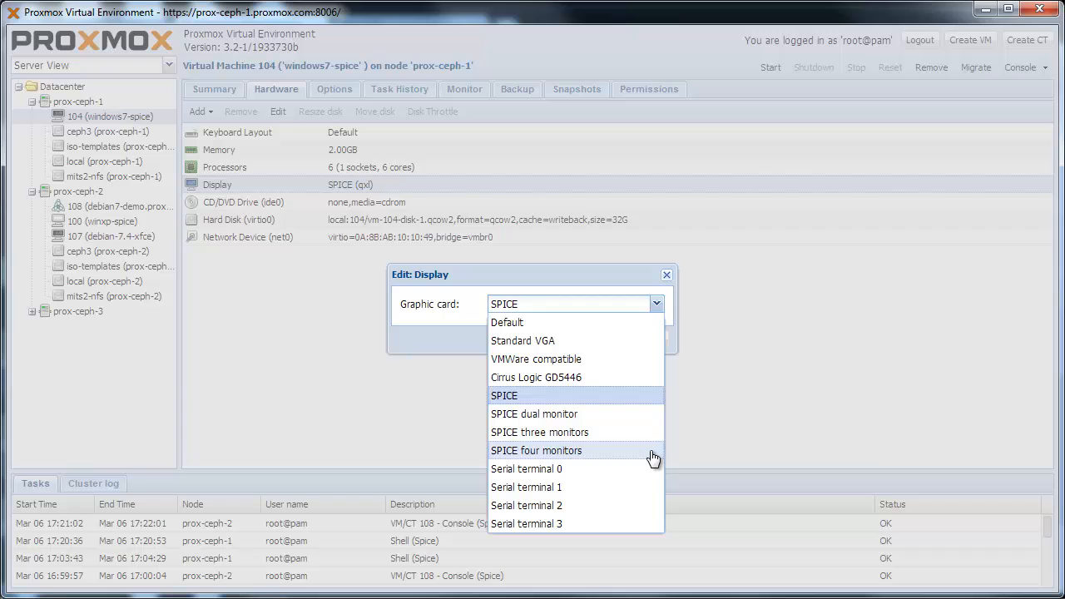
{"action": "left_click", "coordinate": [534, 413]}
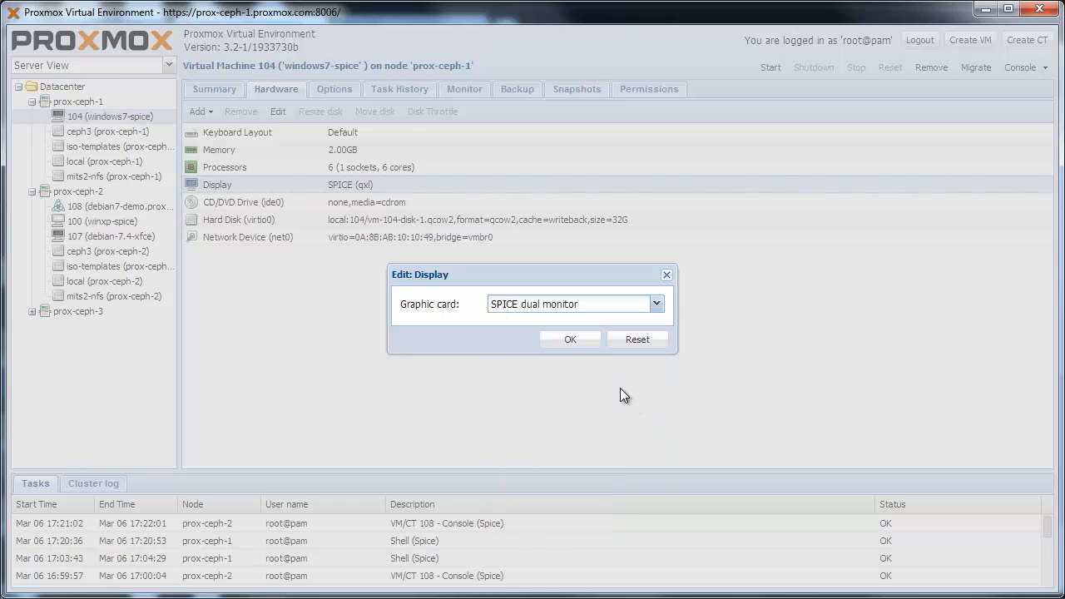
{"action": "left_click", "coordinate": [569, 340]}
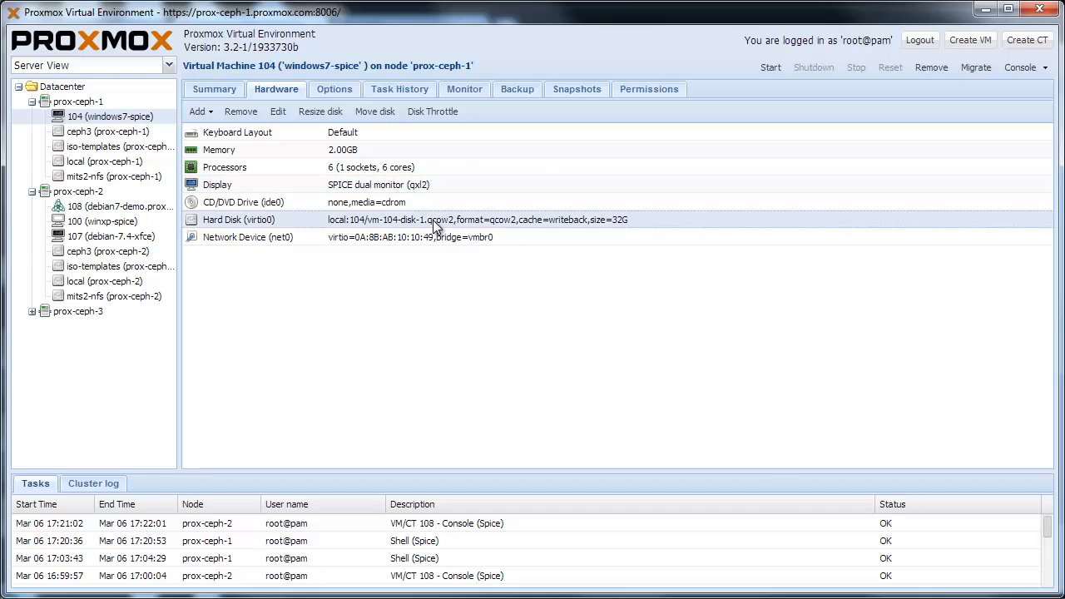
{"action": "left_click", "coordinate": [433, 110]}
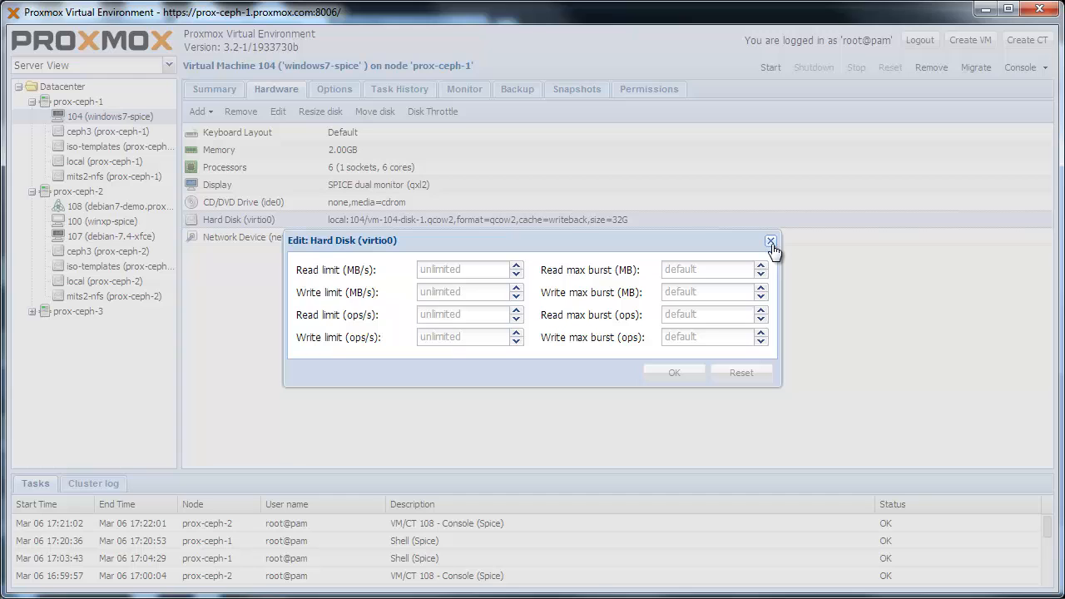
- Close the hard disk limits editor unchanged and show VM 104's snapshot list
{"action": "left_click", "coordinate": [768, 239]}
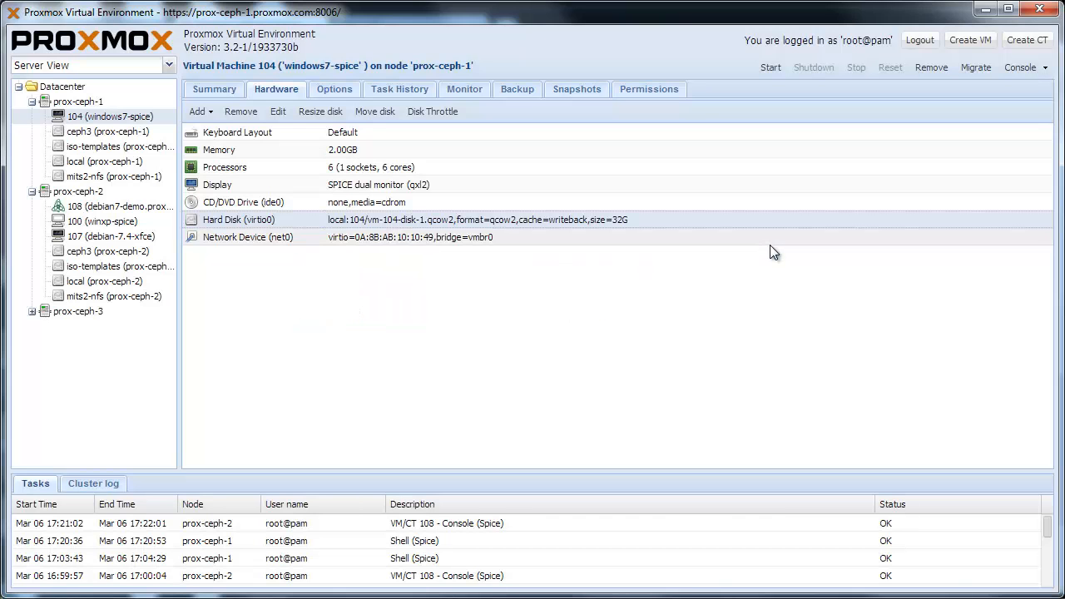
{"action": "mouse_move", "coordinate": [575, 90]}
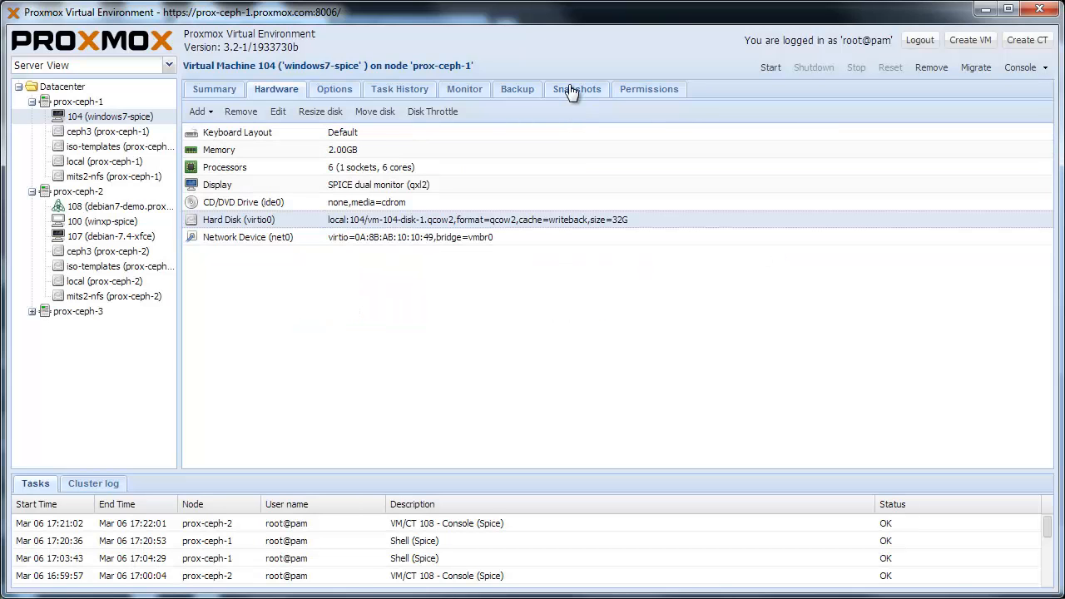
{"action": "left_click", "coordinate": [576, 90]}
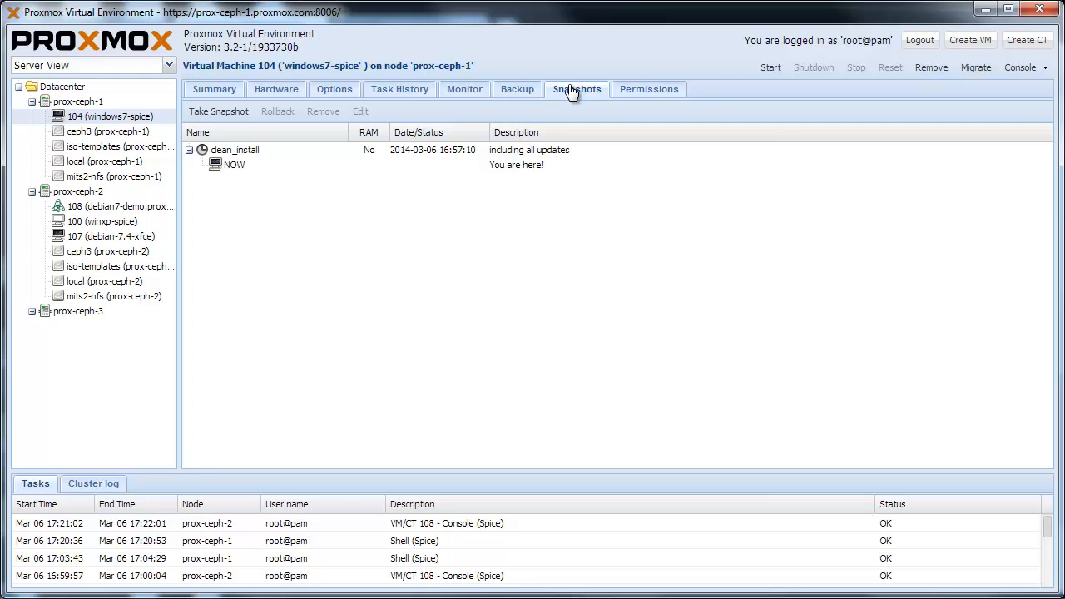
{"action": "mouse_move", "coordinate": [233, 133]}
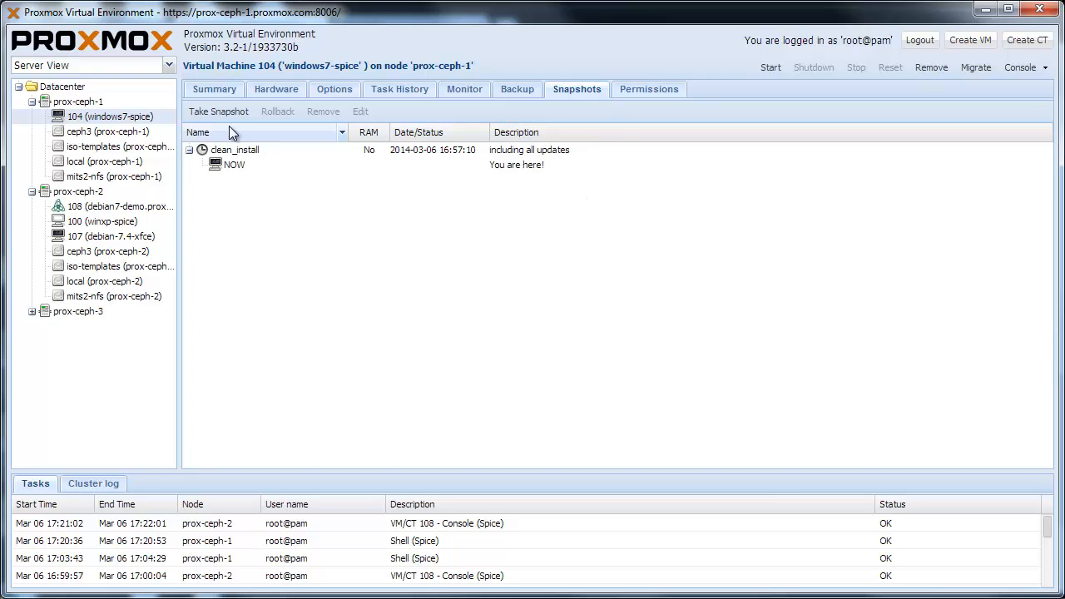
- Create snapshot 'demo' of VM 104 described as 'just a test'
{"action": "left_click", "coordinate": [218, 110]}
{"action": "type", "text": "just a test"}
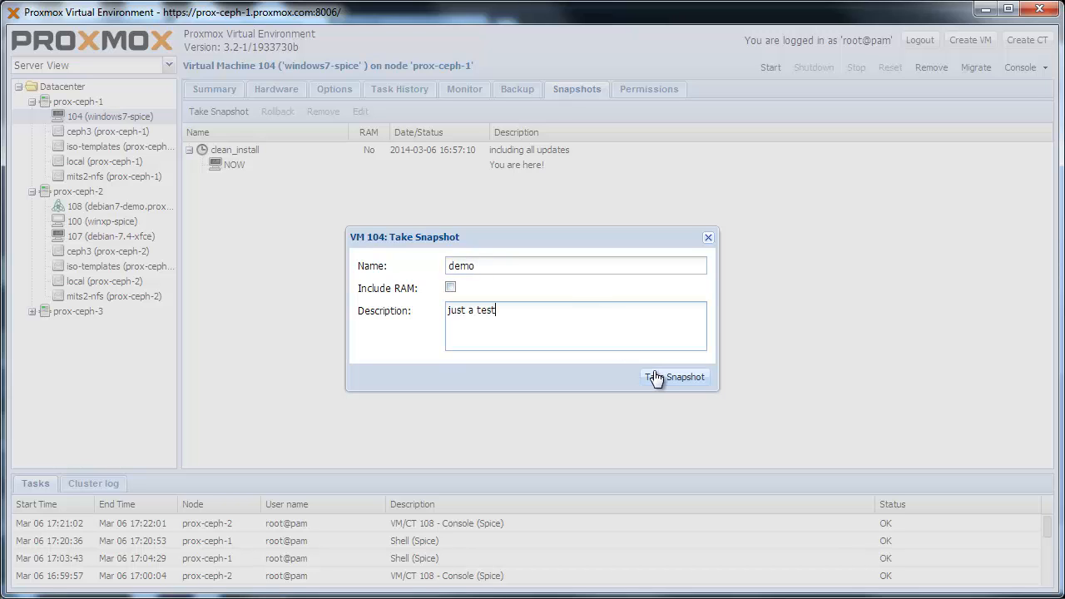
{"action": "left_click", "coordinate": [676, 376]}
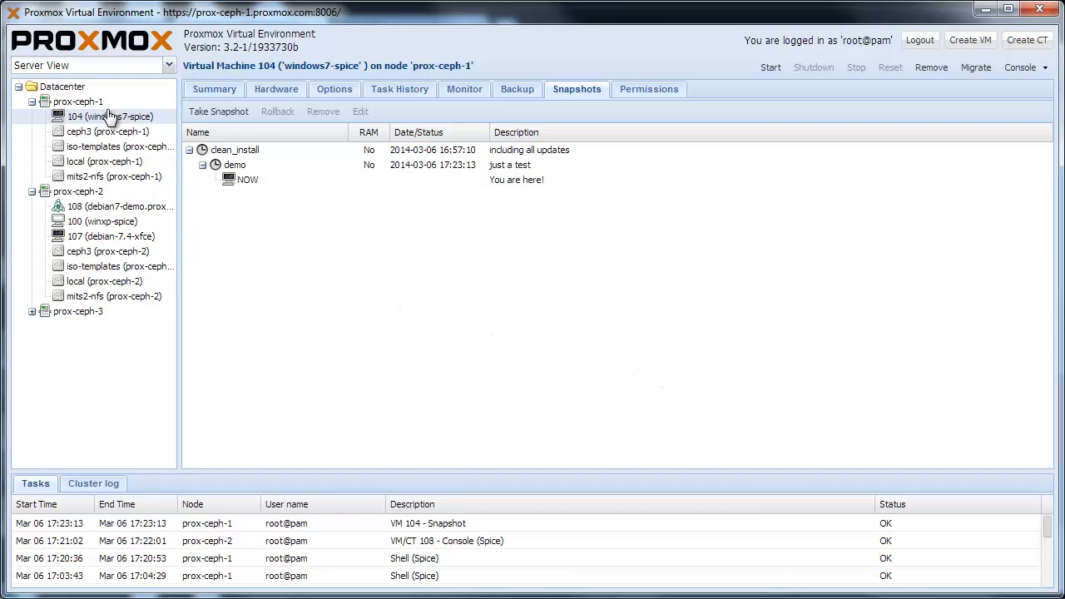
- Preview the Create OVS Bridge form on prox-ceph-1's Network tab without creating it
{"action": "left_click", "coordinate": [76, 101]}
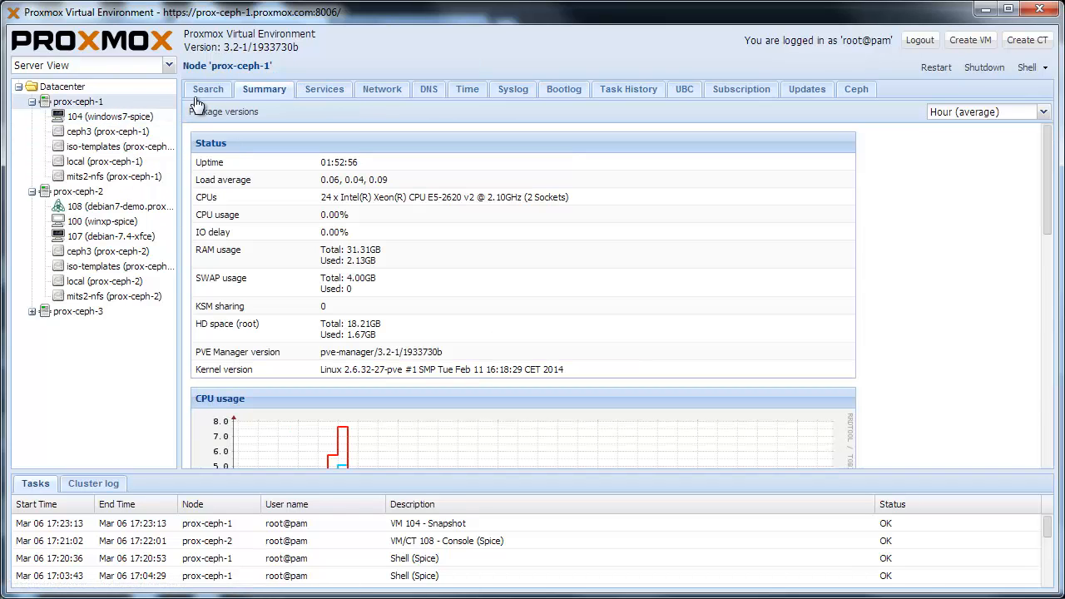
{"action": "left_click", "coordinate": [383, 90]}
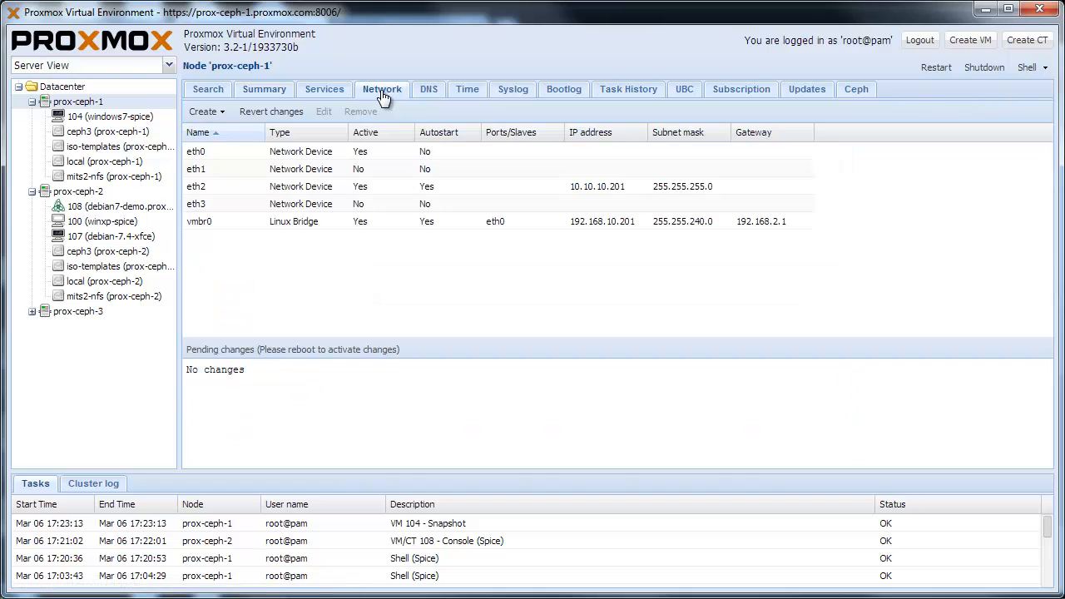
{"action": "mouse_move", "coordinate": [233, 115]}
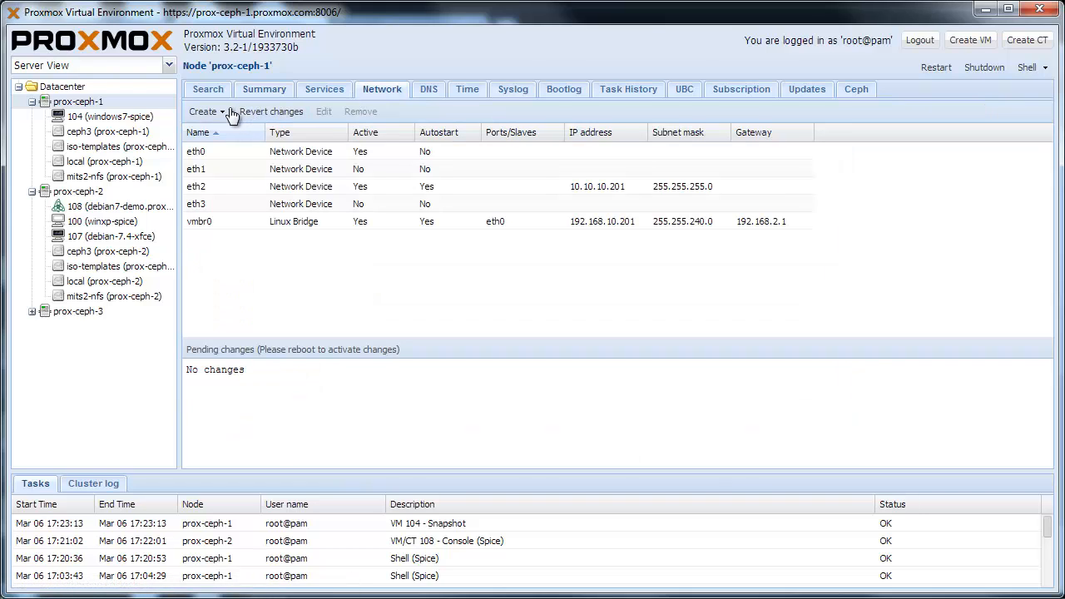
{"action": "left_click", "coordinate": [203, 111]}
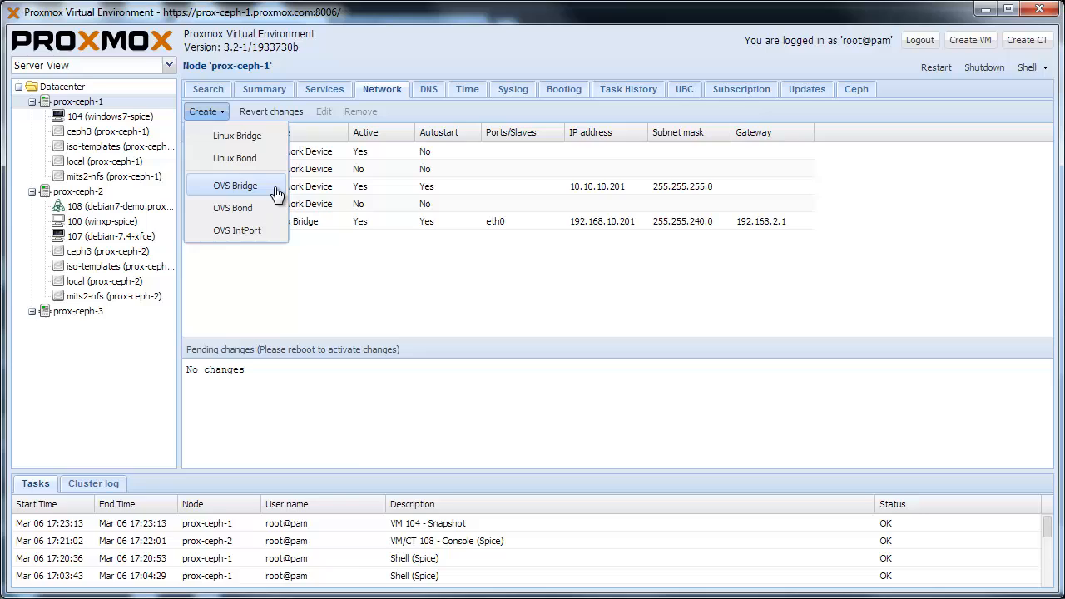
{"action": "mouse_move", "coordinate": [282, 209]}
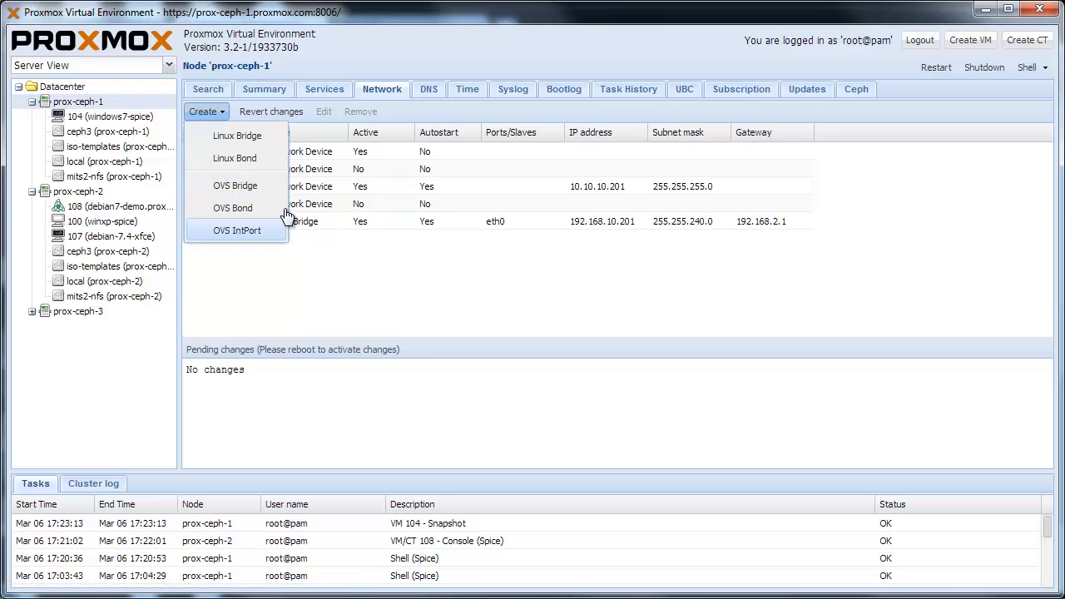
{"action": "left_click", "coordinate": [235, 186]}
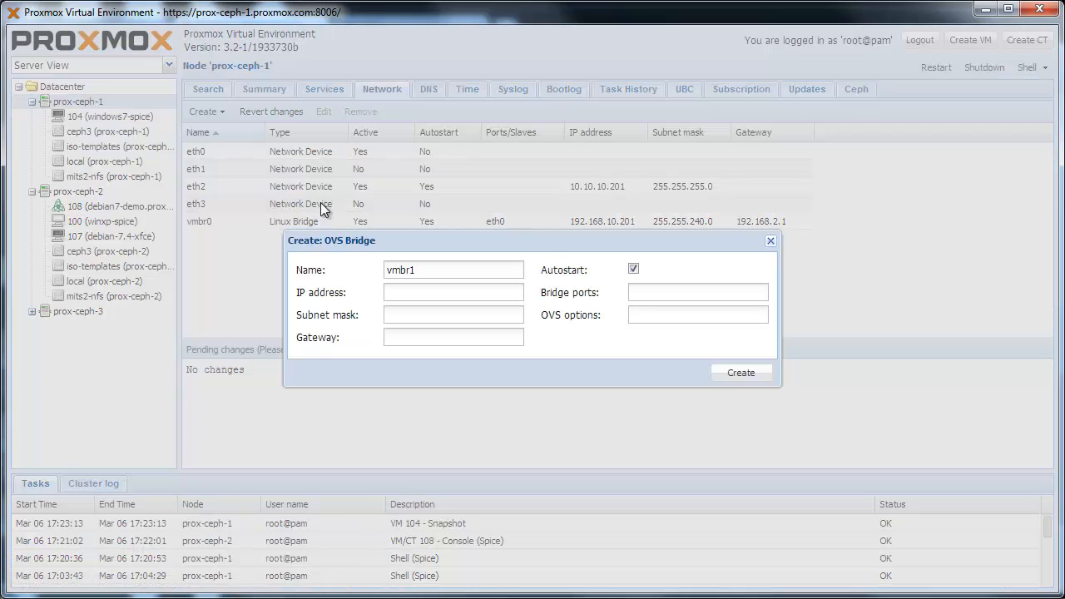
{"action": "left_click", "coordinate": [769, 240]}
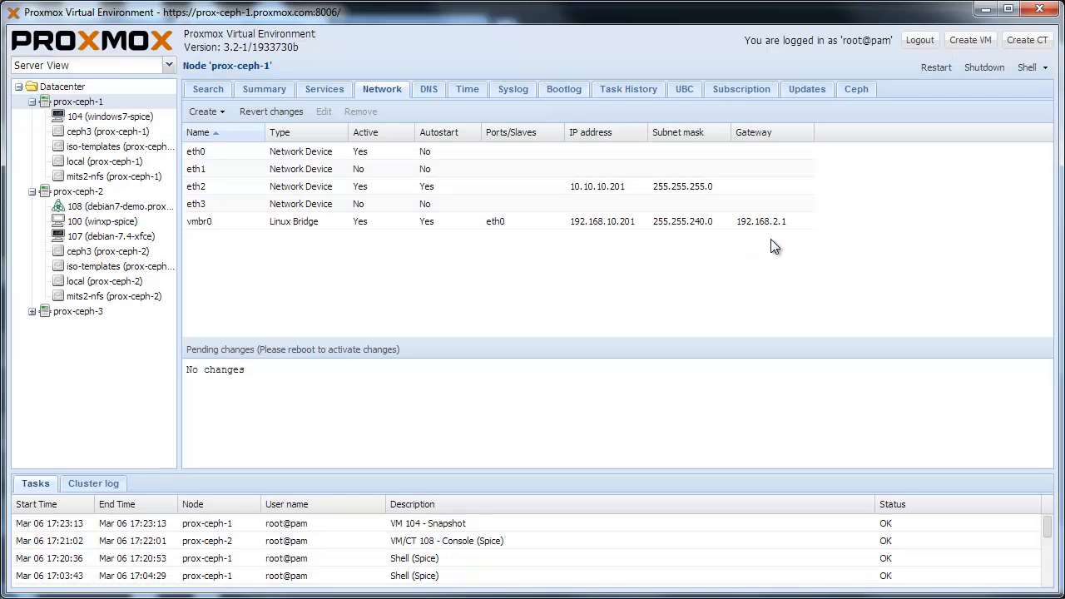
{"action": "mouse_move", "coordinate": [852, 110]}
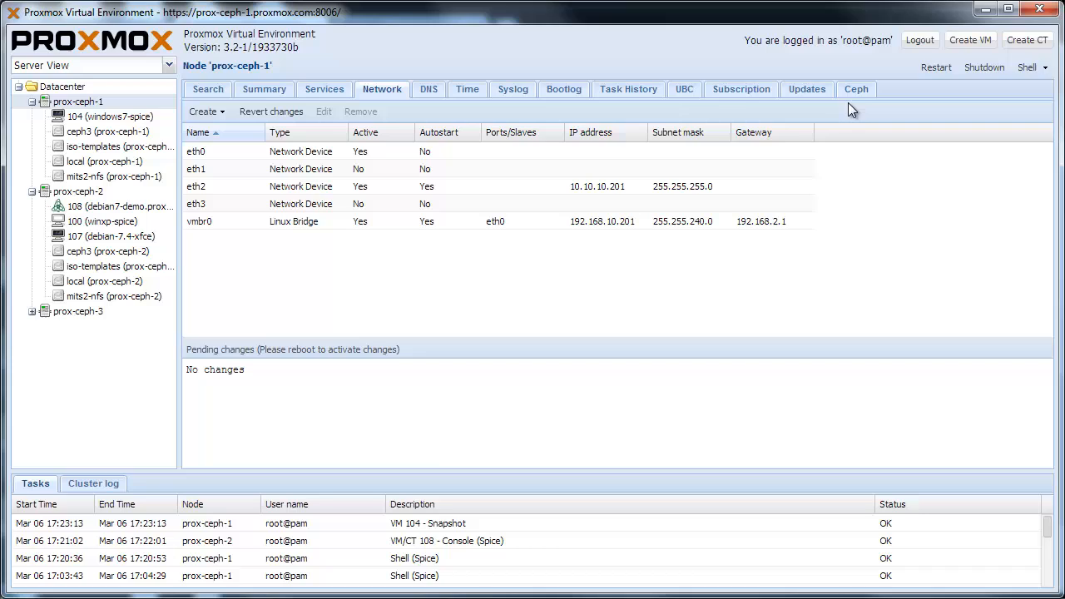
- Review prox-ceph-1's Ceph status, configuration file, monitors and disks
{"action": "left_click", "coordinate": [855, 89]}
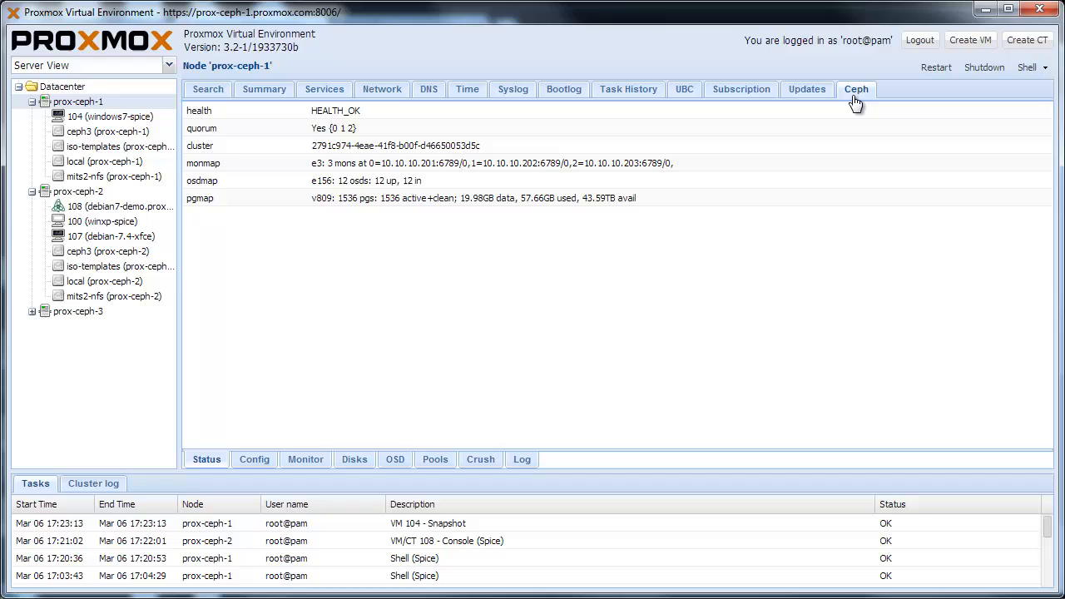
{"action": "mouse_move", "coordinate": [308, 369]}
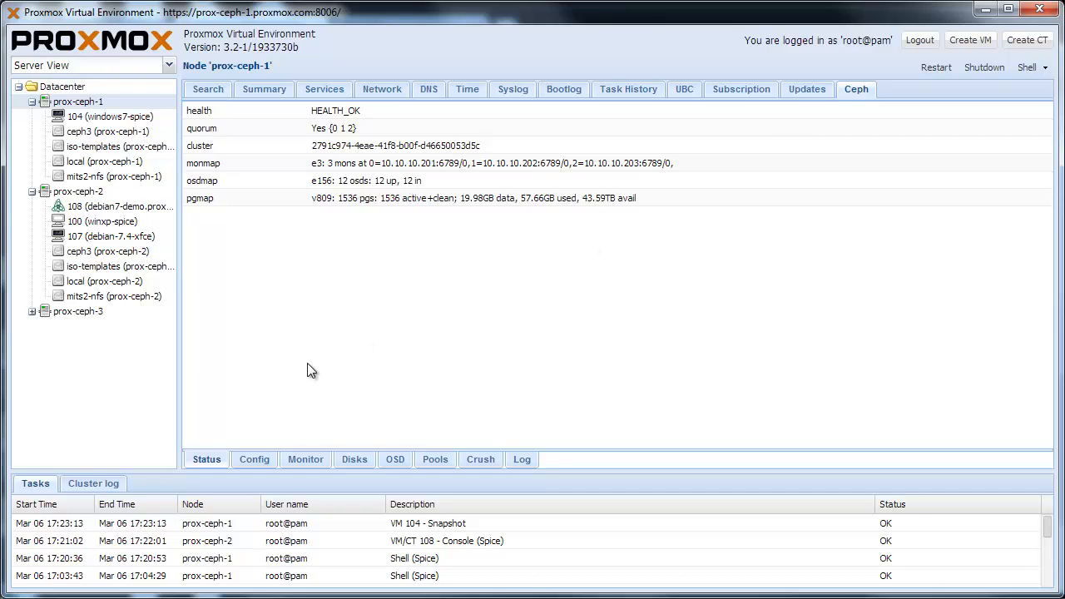
{"action": "mouse_move", "coordinate": [266, 466]}
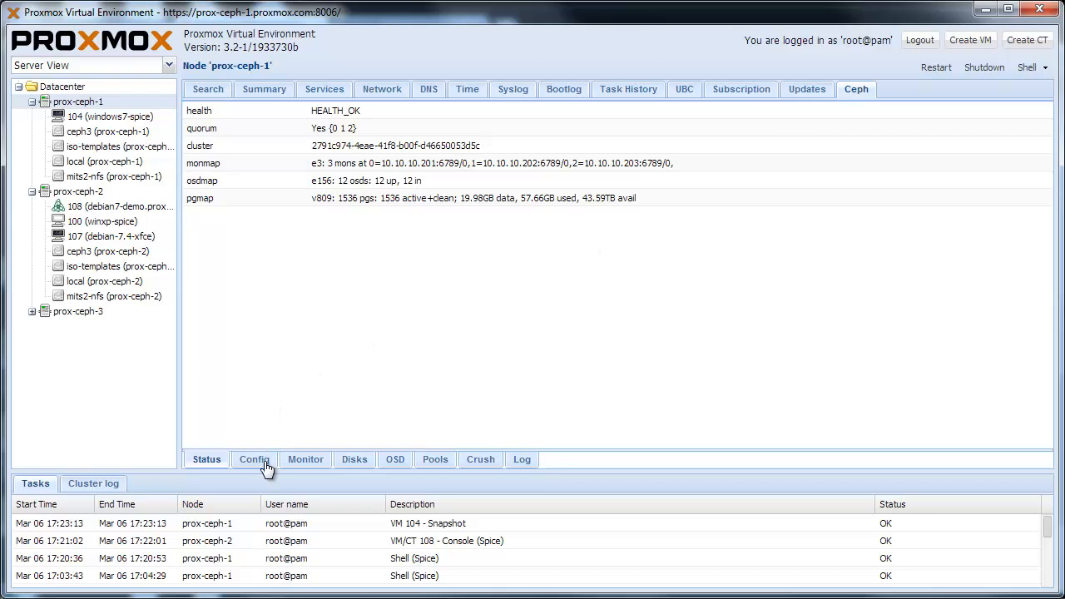
{"action": "left_click", "coordinate": [253, 459]}
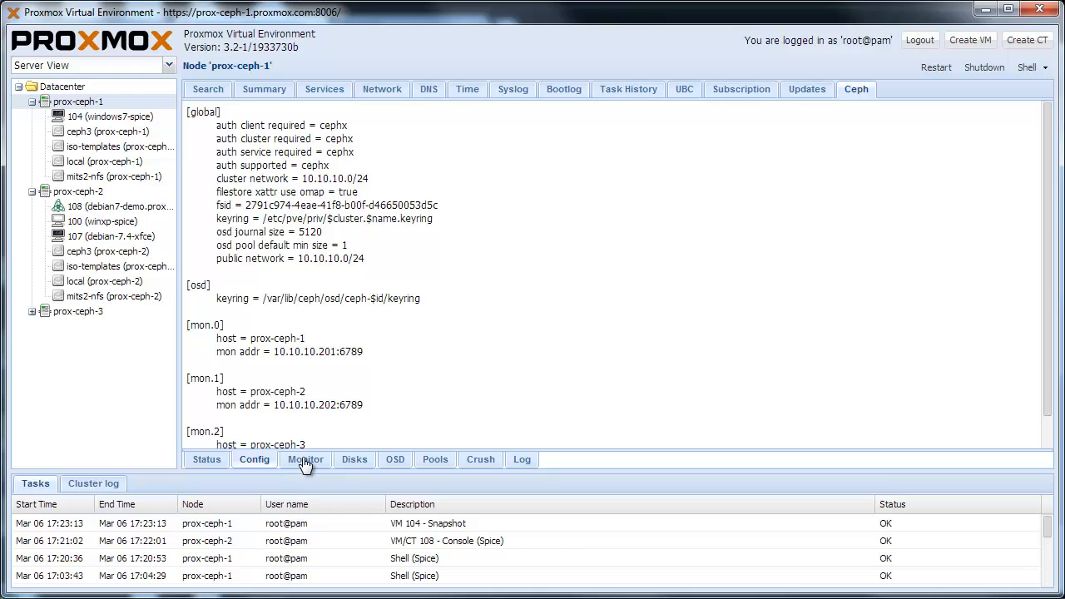
{"action": "left_click", "coordinate": [306, 459]}
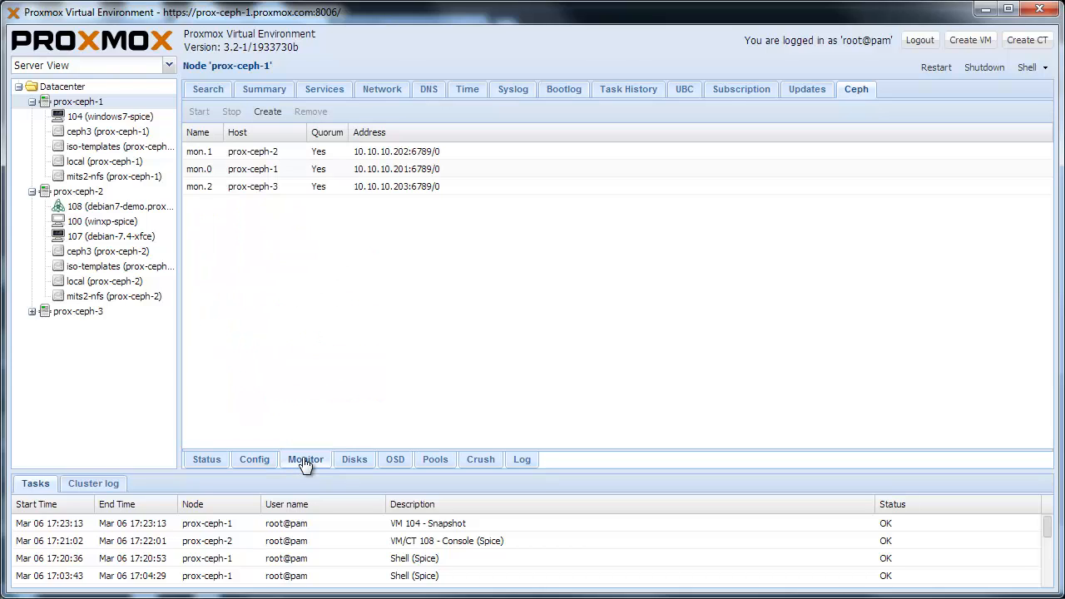
{"action": "left_click", "coordinate": [354, 459]}
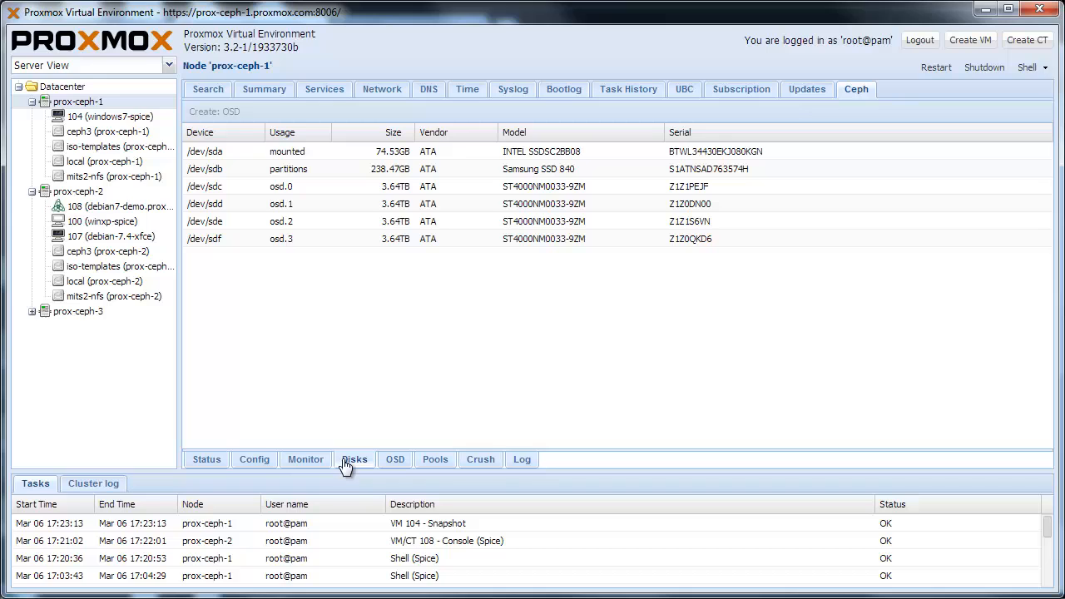
{"action": "mouse_move", "coordinate": [396, 459]}
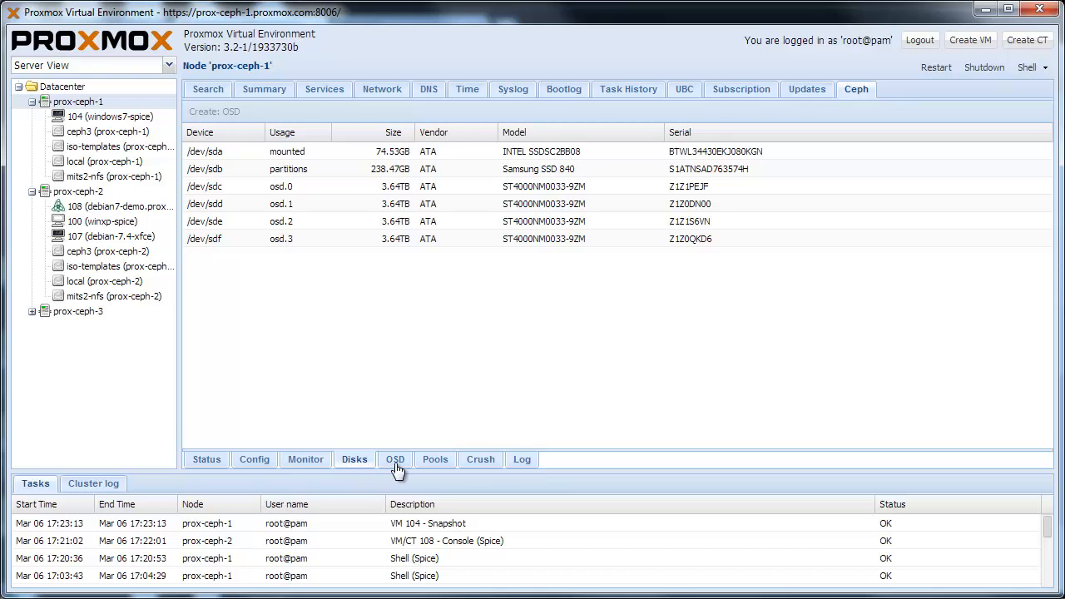
- Review the Ceph OSDs, pools and CRUSH map, ending on the log view
{"action": "left_click", "coordinate": [394, 459]}
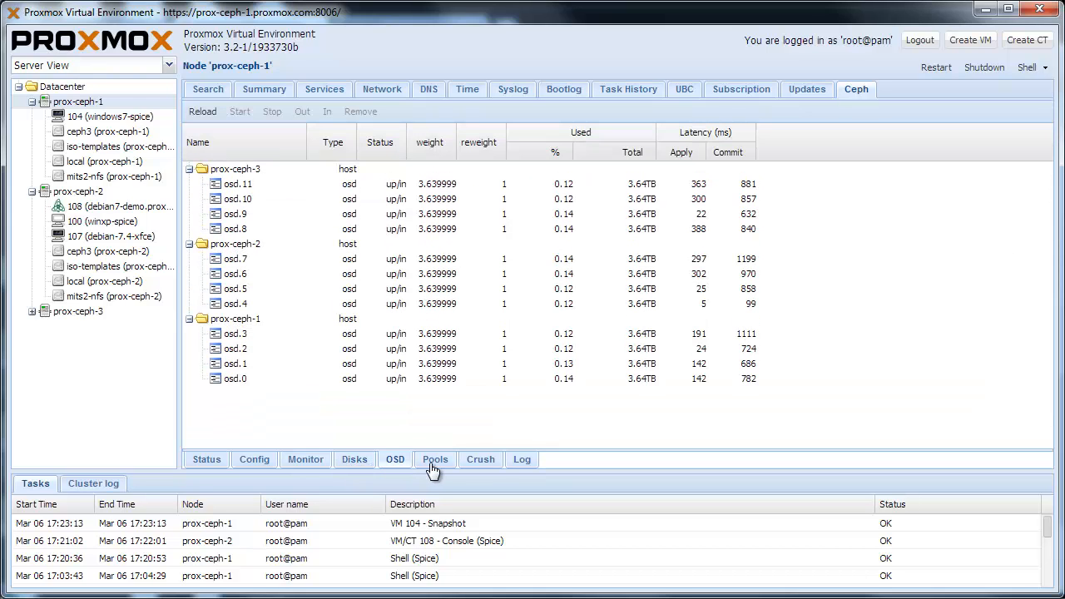
{"action": "left_click", "coordinate": [435, 459]}
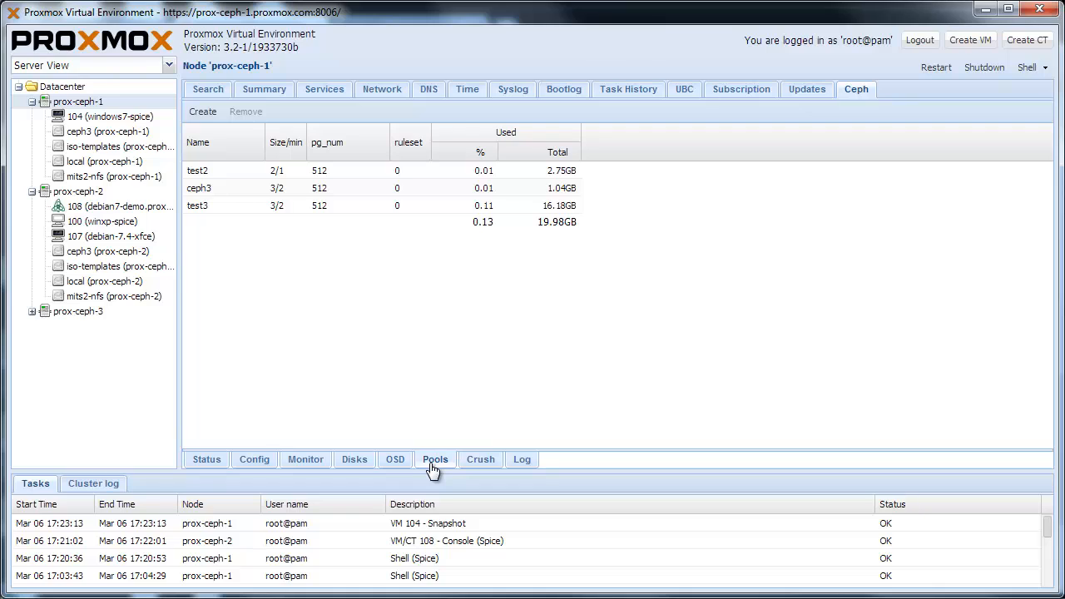
{"action": "left_click", "coordinate": [479, 459]}
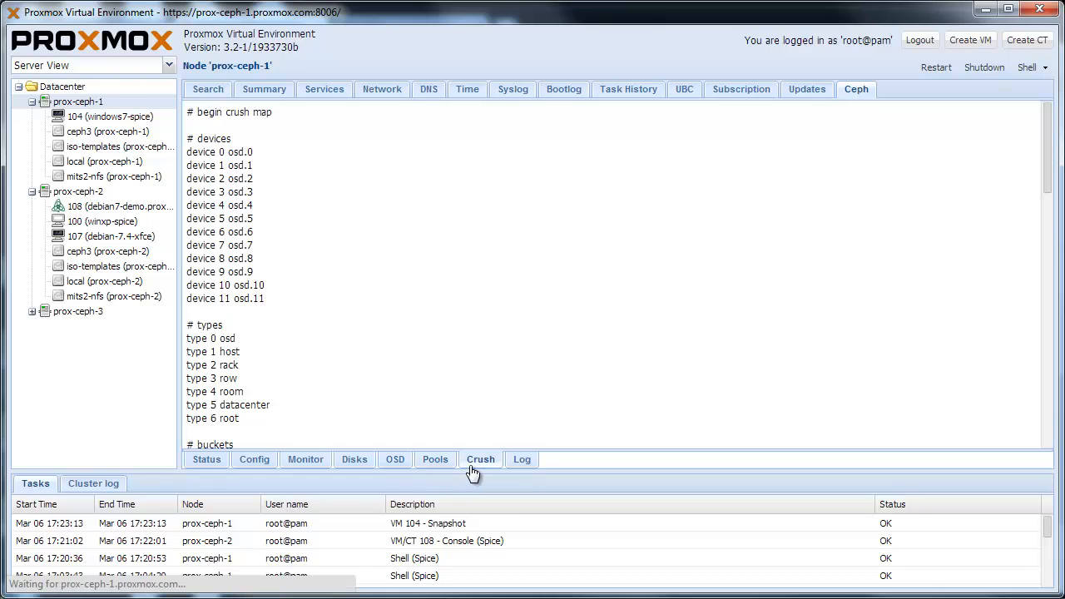
{"action": "left_click", "coordinate": [523, 460]}
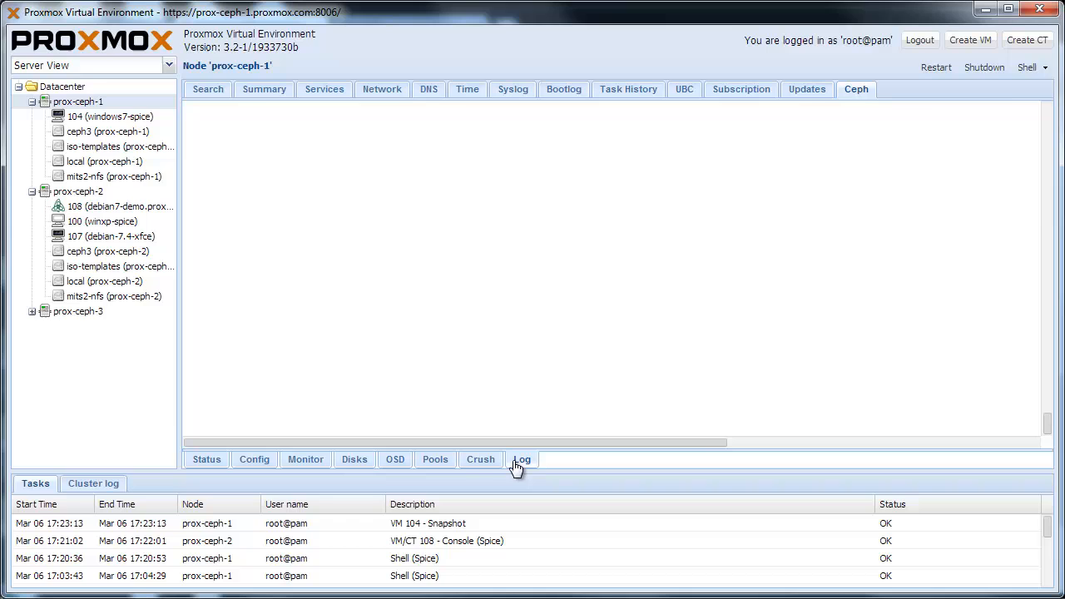
- Load the Ceph log, then view prox-ceph-1's package versions from its summary
{"action": "left_click", "coordinate": [522, 459]}
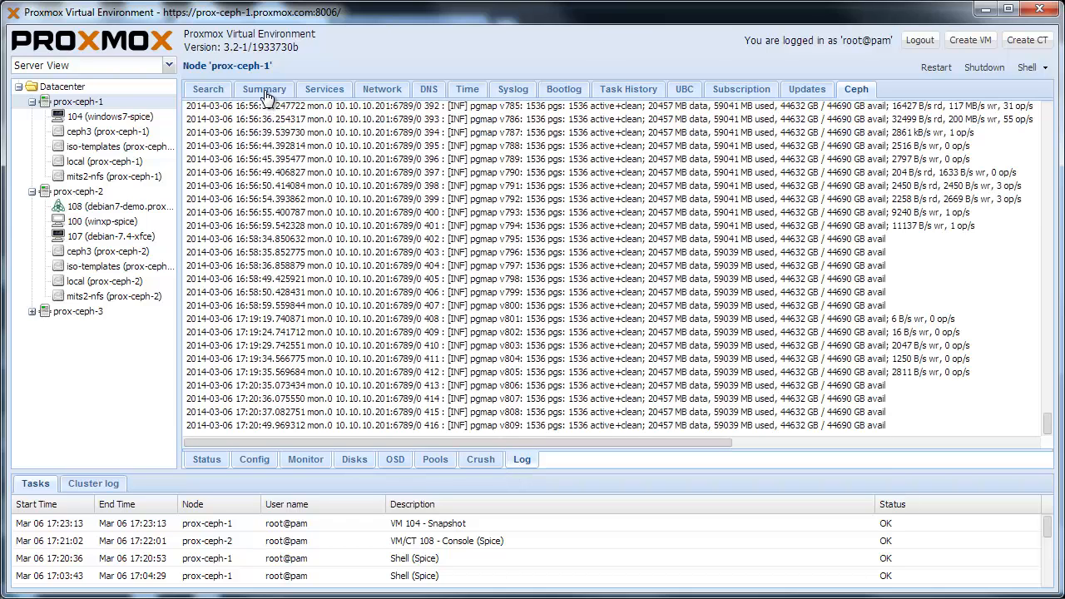
{"action": "left_click", "coordinate": [263, 90]}
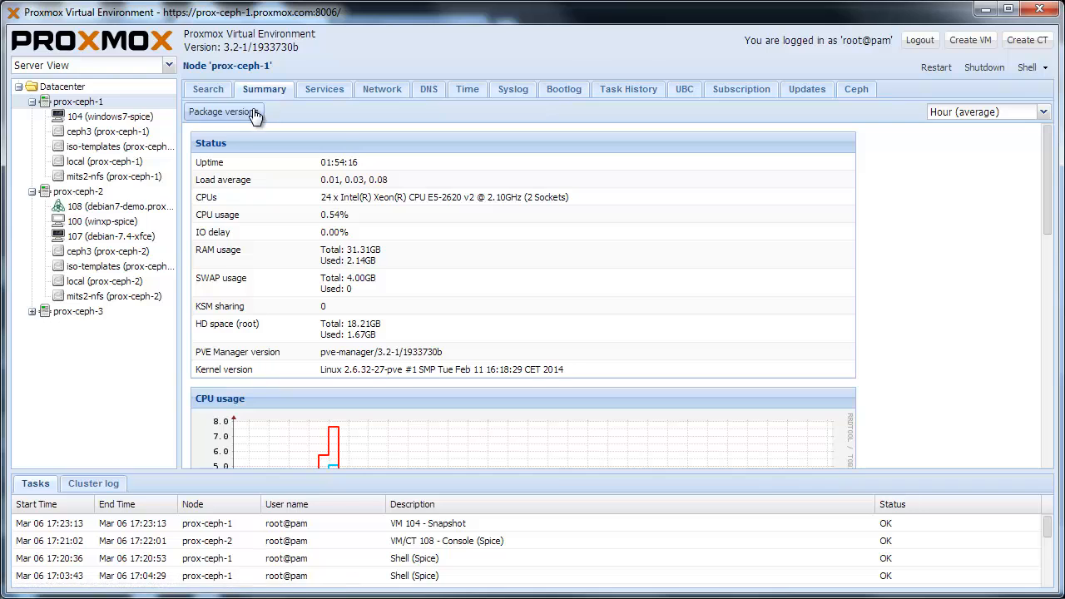
{"action": "left_click", "coordinate": [221, 112]}
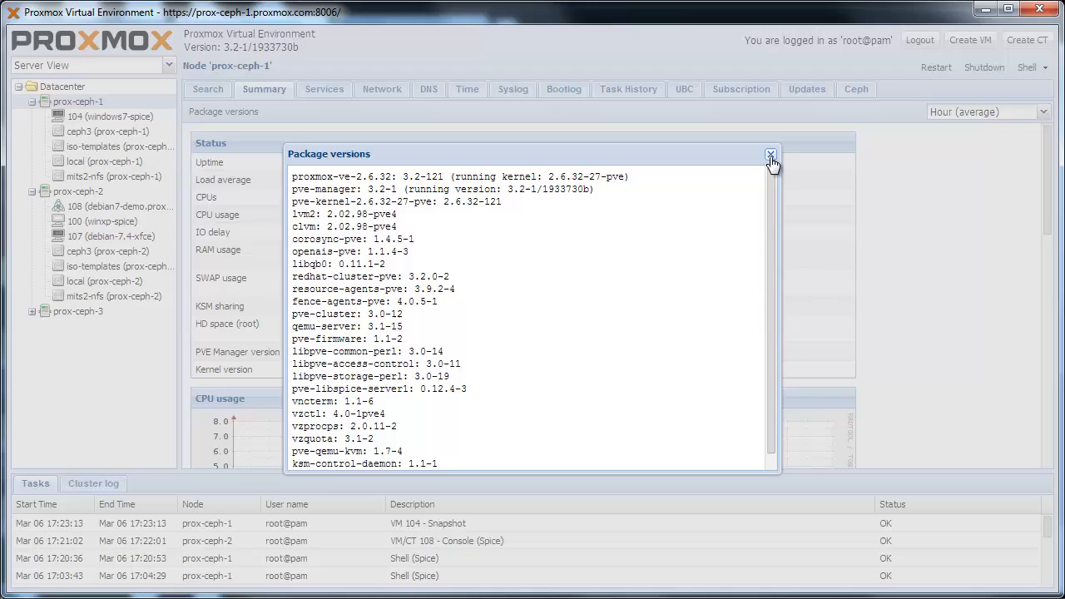
{"action": "left_click", "coordinate": [768, 157]}
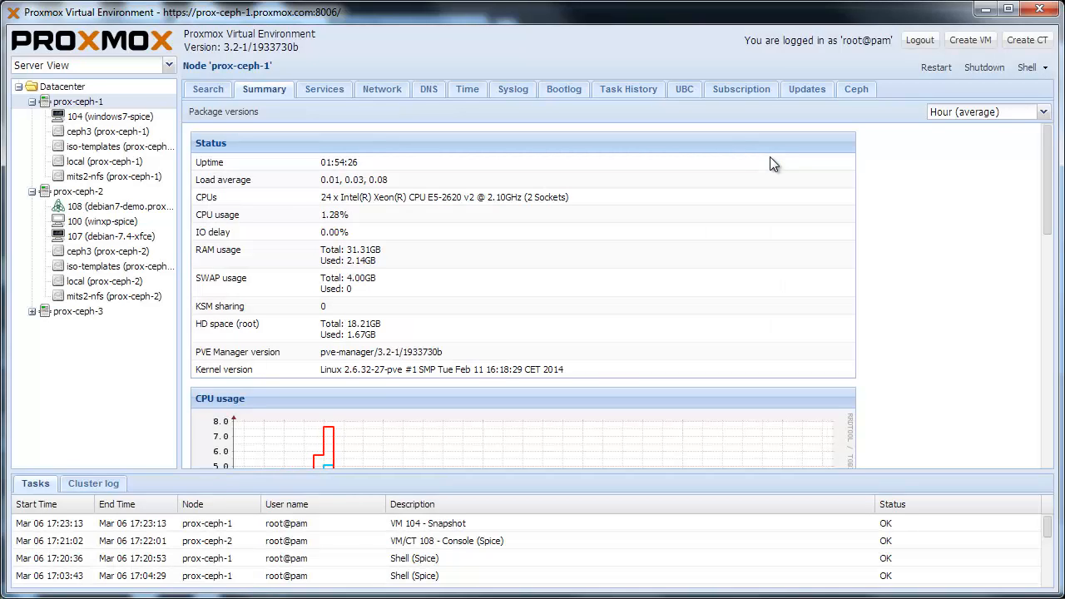